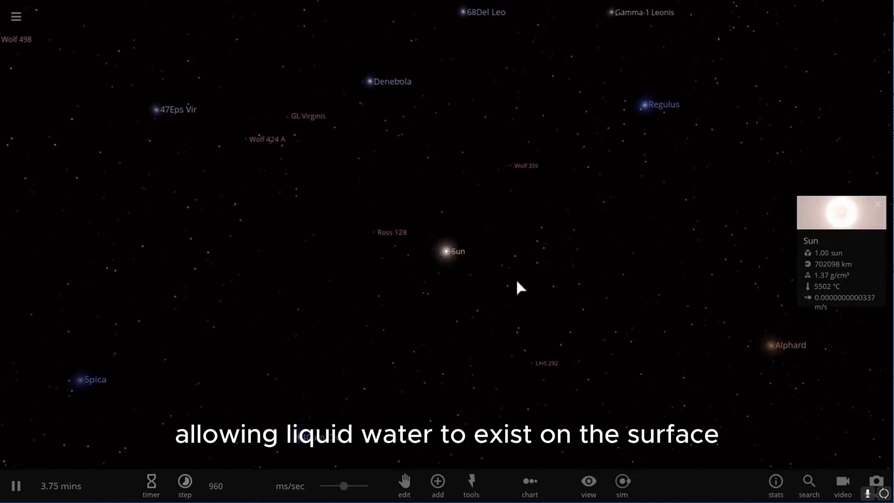
Fly to the red dwarf Ross 128, review its Basic properties and dismiss the panel.
{"action": "left_click", "coordinate": [438, 482]}
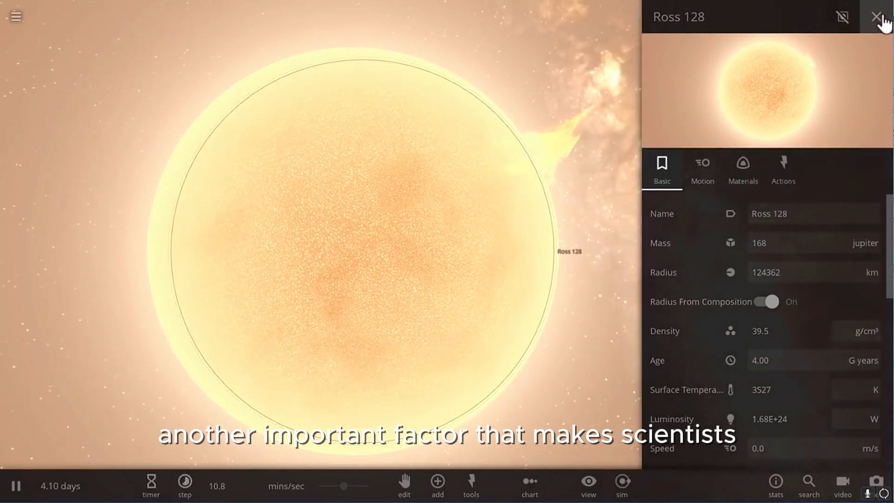
{"action": "left_click", "coordinate": [876, 17]}
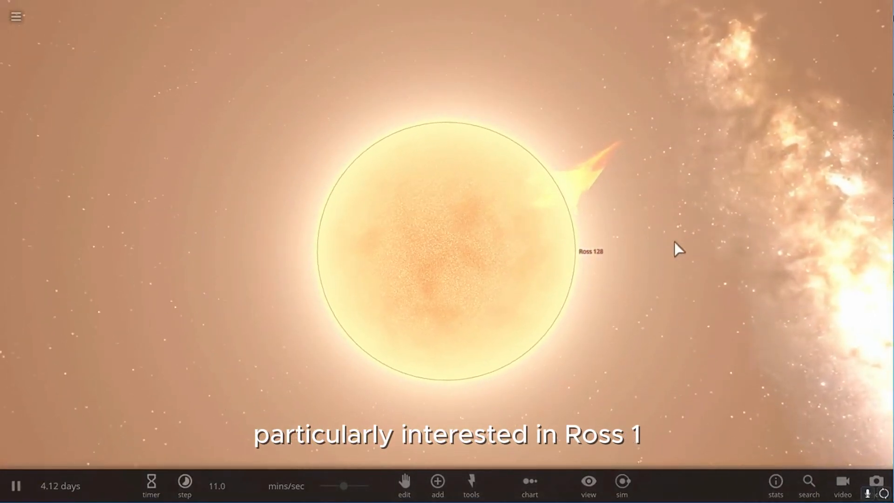
Back away from the star and select the planet Ross 128b to see its motion properties.
{"action": "scroll", "scroll_direction": "down", "scroll_amount": 3}
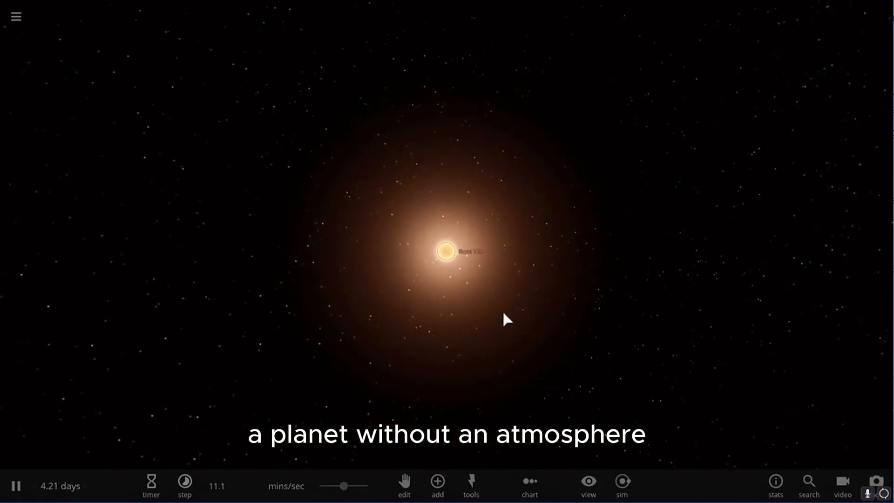
{"action": "left_click", "coordinate": [438, 486]}
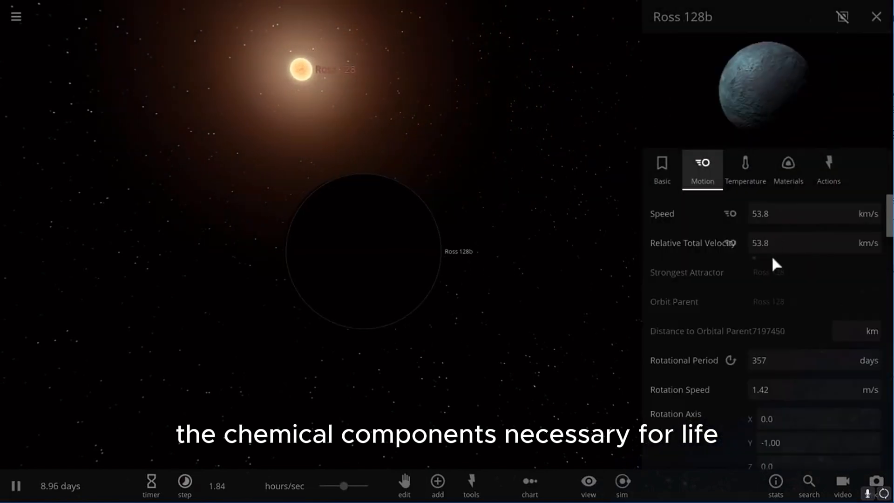
Dismiss the planet panel, then reselect Ross 128 and bring its Speed graph into view.
{"action": "left_click", "coordinate": [661, 170]}
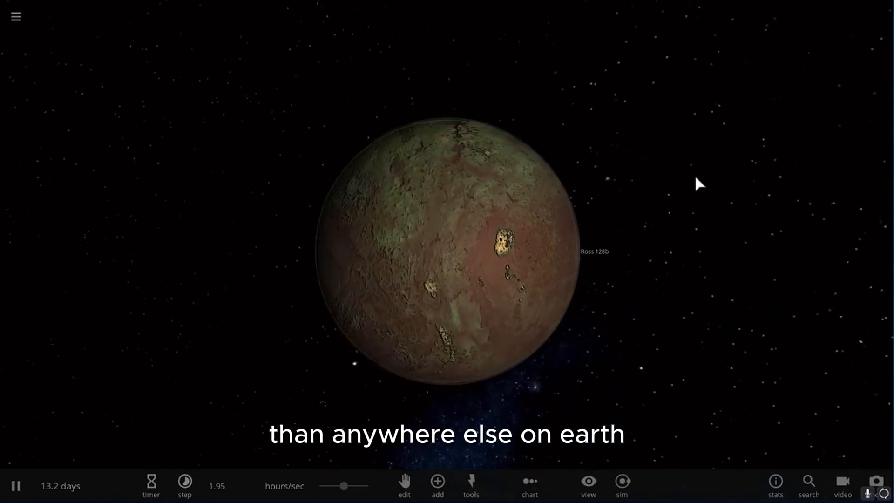
{"action": "scroll", "scroll_direction": "down", "scroll_amount": 3}
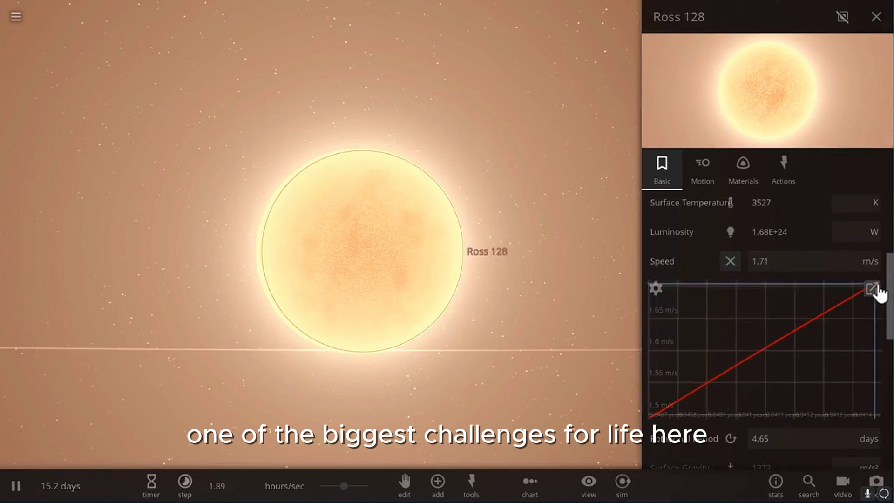
Inspect the star's speed graph in its own window, slow time to hours per second, and reach the View options.
{"action": "left_click", "coordinate": [873, 288]}
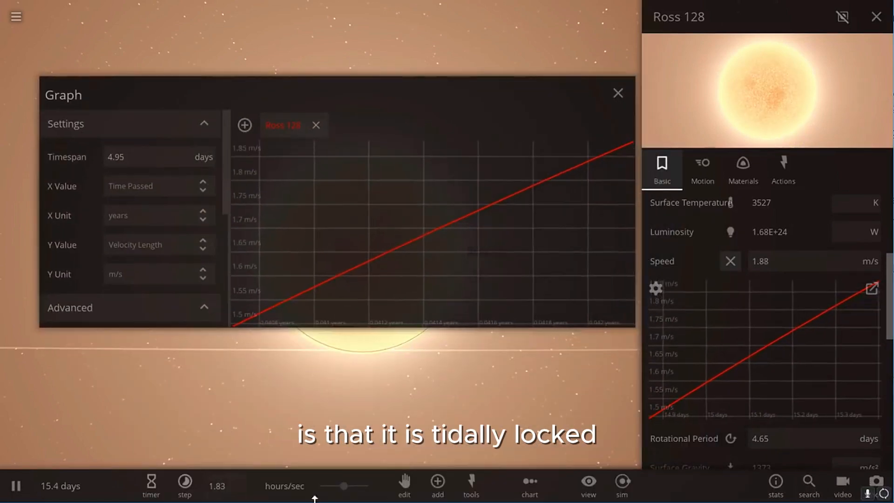
{"action": "left_click", "coordinate": [183, 487]}
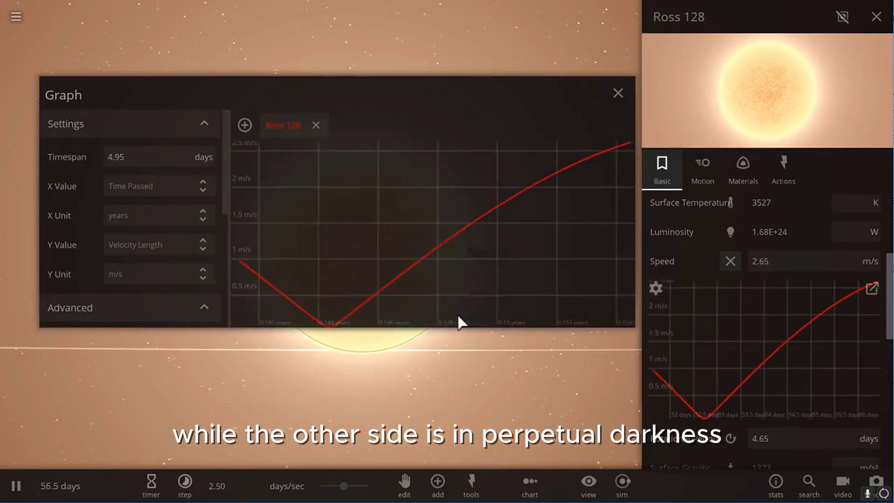
{"action": "left_click", "coordinate": [617, 93]}
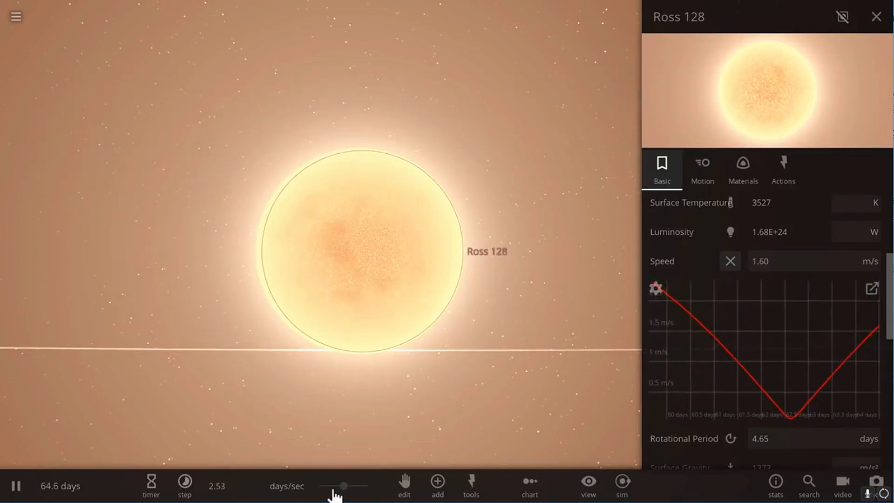
{"action": "left_click", "coordinate": [185, 486]}
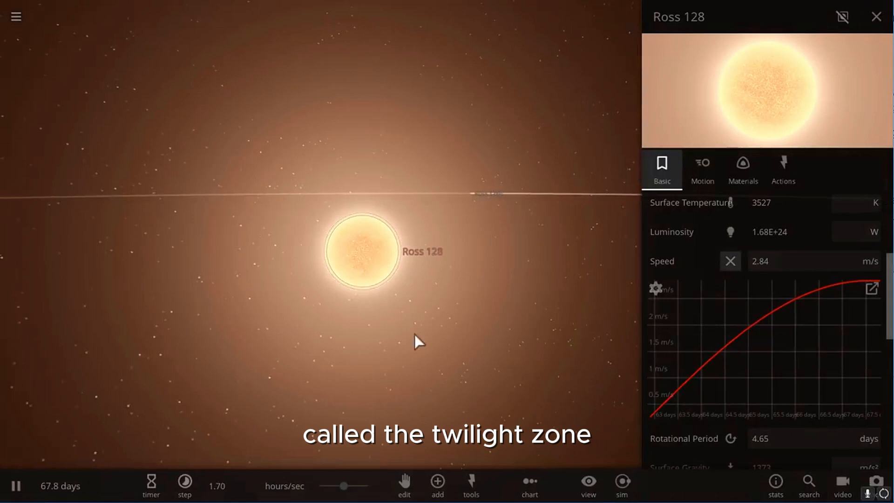
{"action": "left_click", "coordinate": [588, 485]}
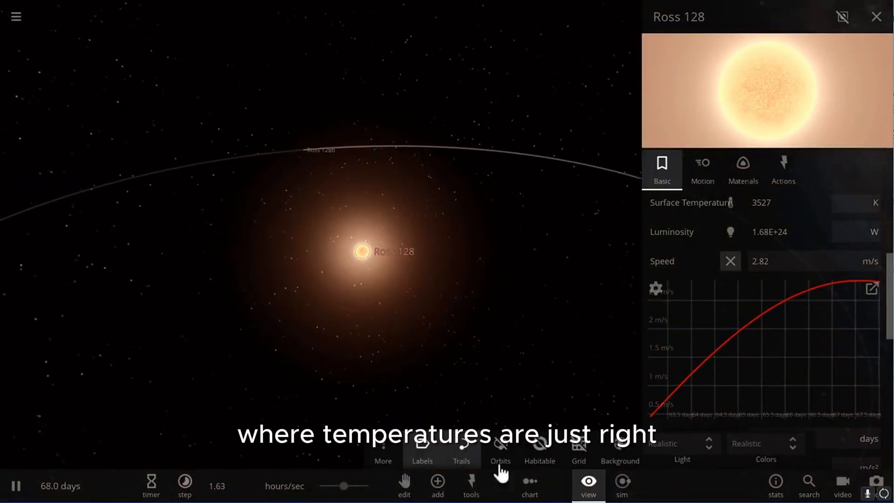
Show Ross 128's habitable zone and select Ross 128b with its Basic properties shown.
{"action": "left_click", "coordinate": [540, 450]}
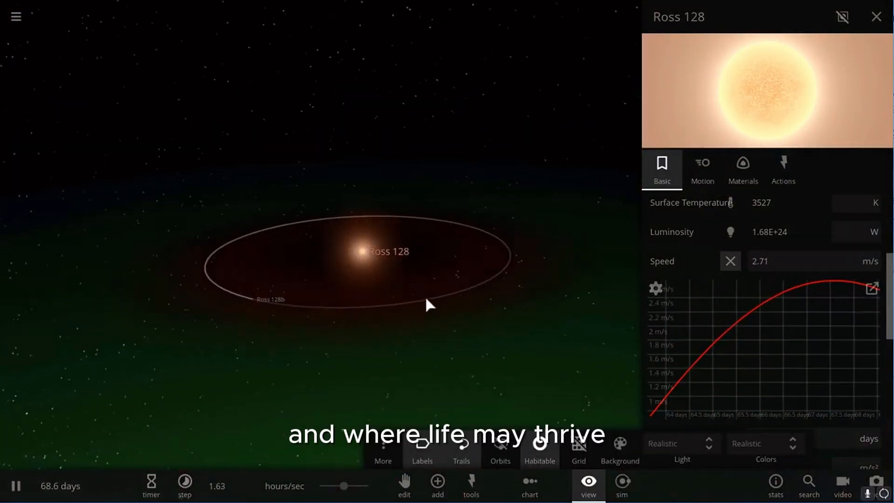
{"action": "left_click", "coordinate": [475, 288]}
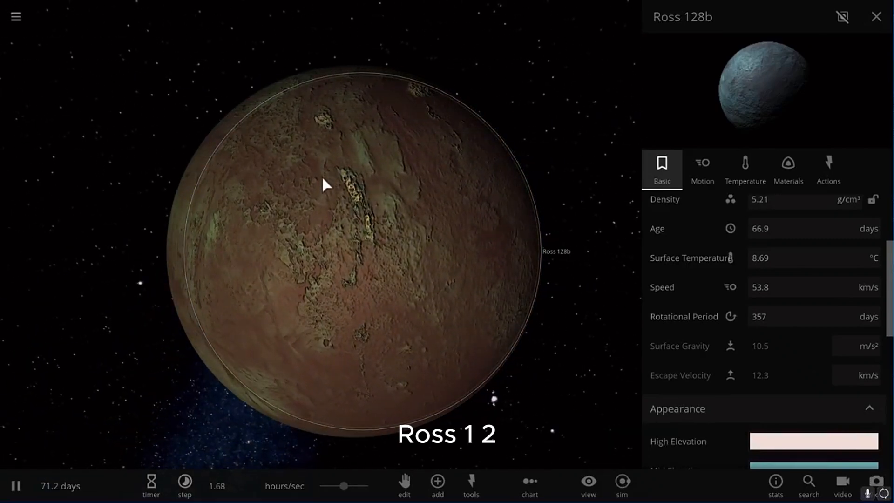
Review Ross 128b's Temperature and Basic details, ending at its Atmosphere settings with pressure units listed.
{"action": "left_click", "coordinate": [746, 170]}
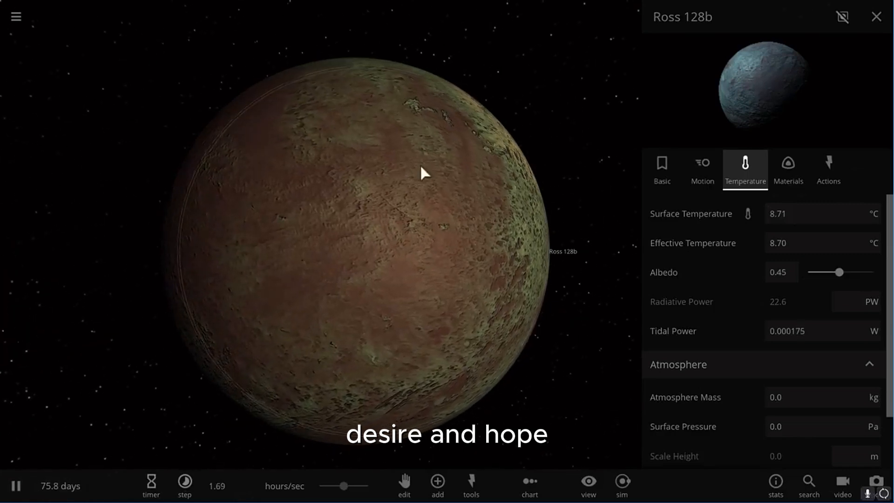
{"action": "mouse_move", "coordinate": [560, 177]}
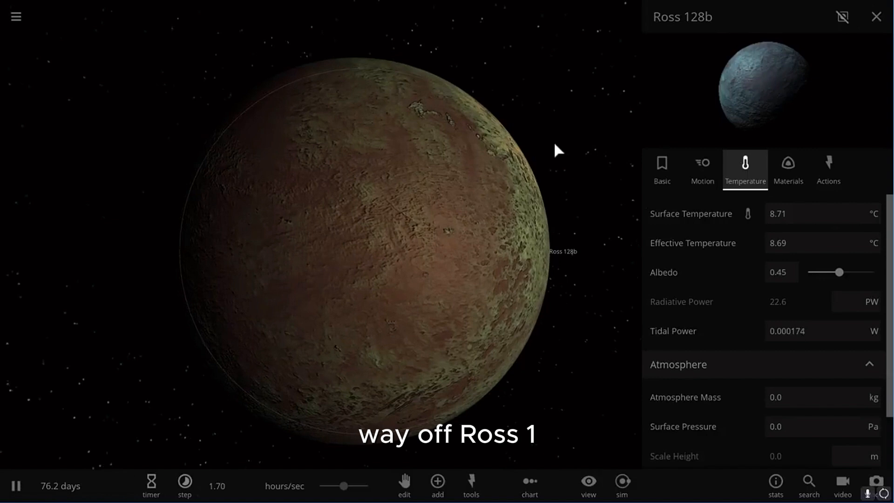
{"action": "left_click", "coordinate": [661, 169]}
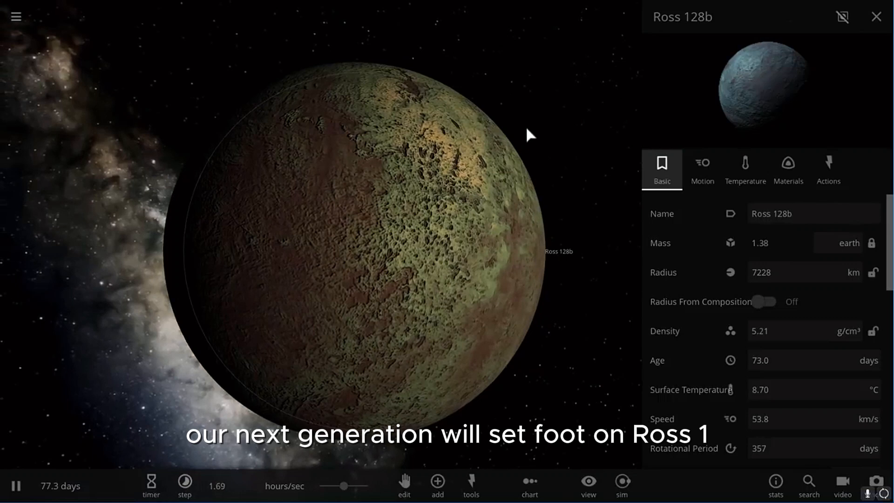
{"action": "left_click", "coordinate": [746, 169]}
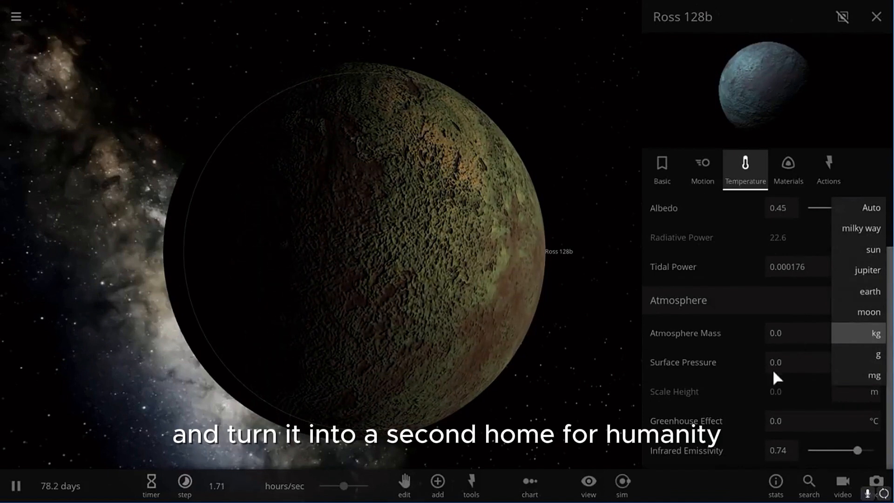
Give Ross 128b a 1.00 atm surface pressure and adjust its water share to about 0.9%.
{"action": "left_click", "coordinate": [778, 362]}
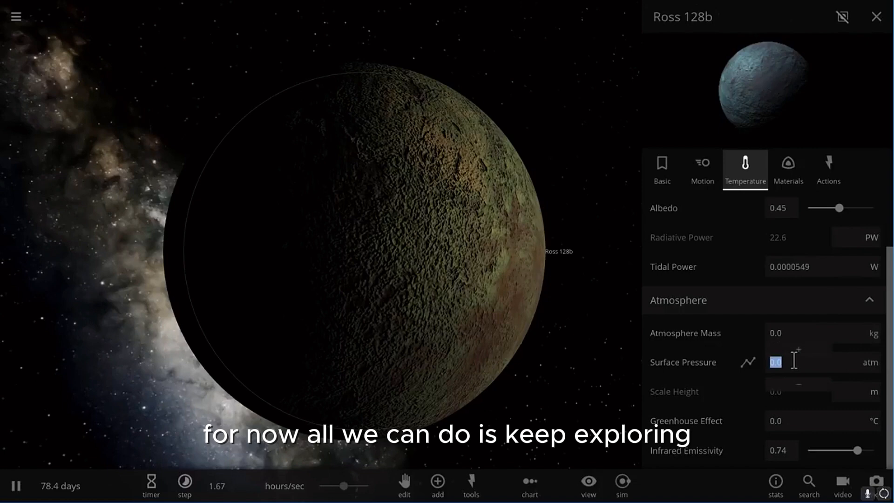
{"action": "type", "text": "1.00"}
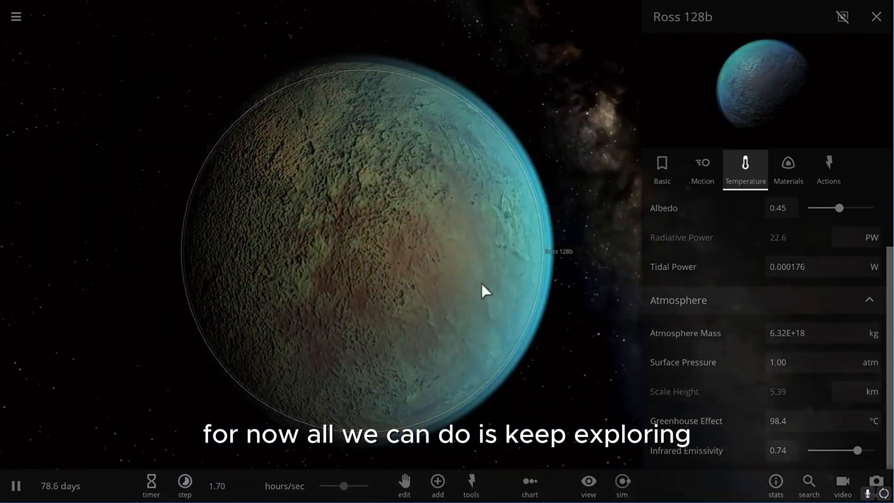
{"action": "left_click", "coordinate": [789, 170]}
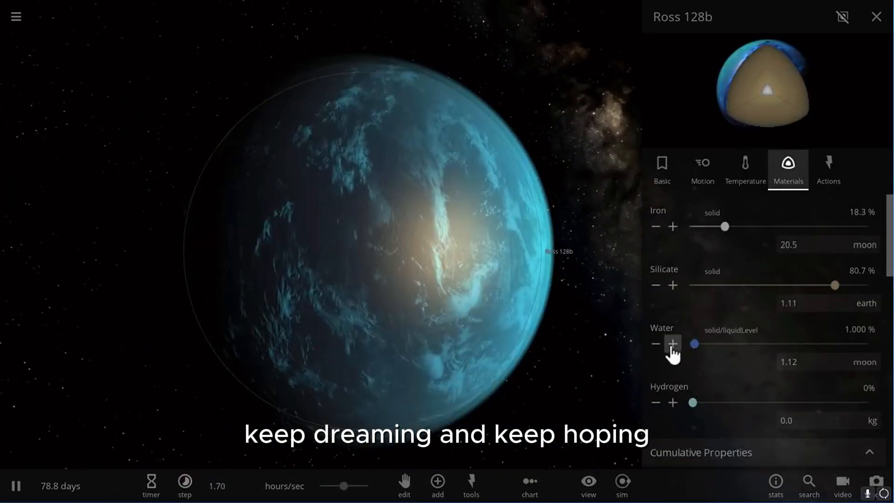
{"action": "left_click", "coordinate": [657, 343]}
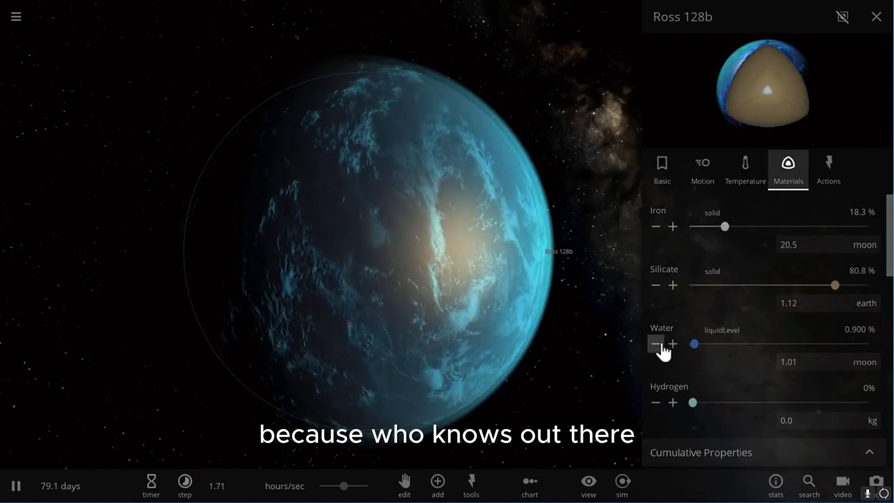